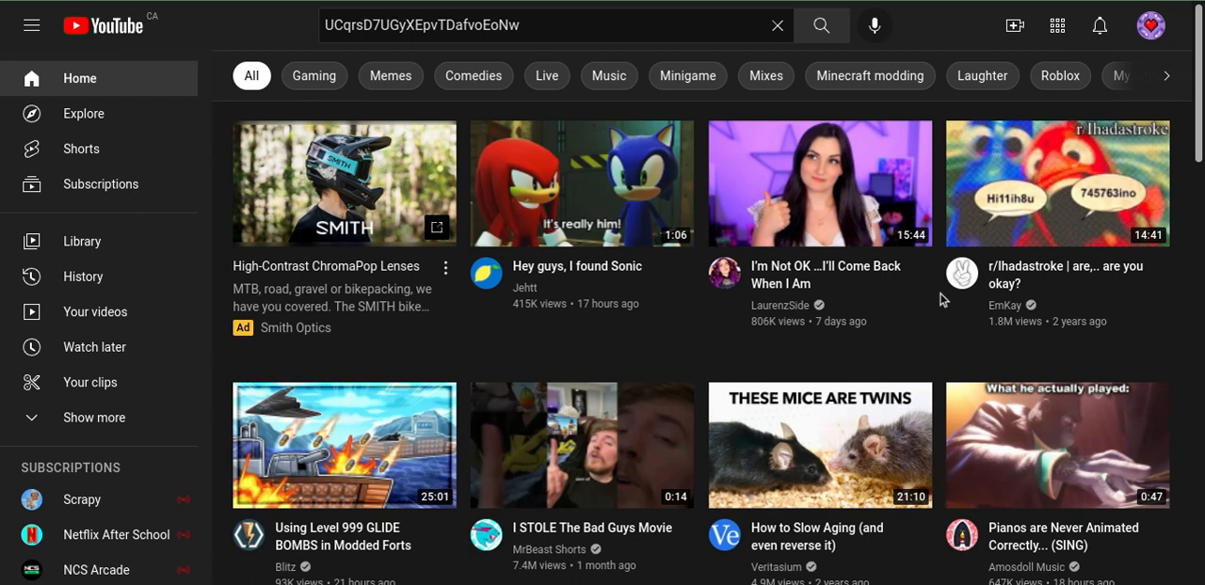
mouse_move(708, 174)
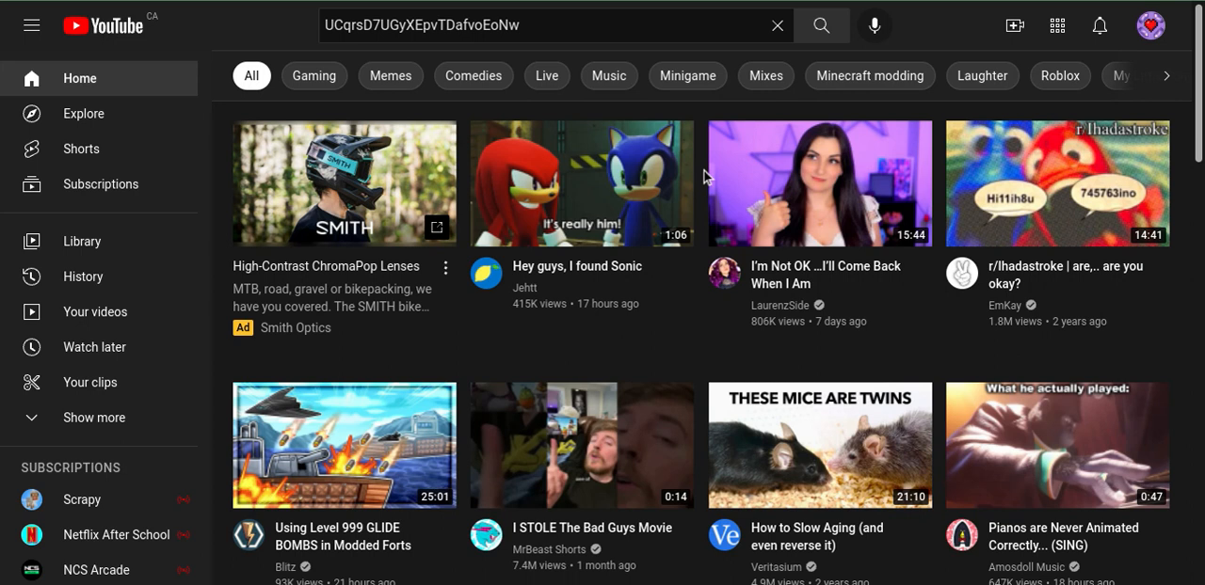
- Search YouTube for the entered Void channel ID
scroll(down, 3)
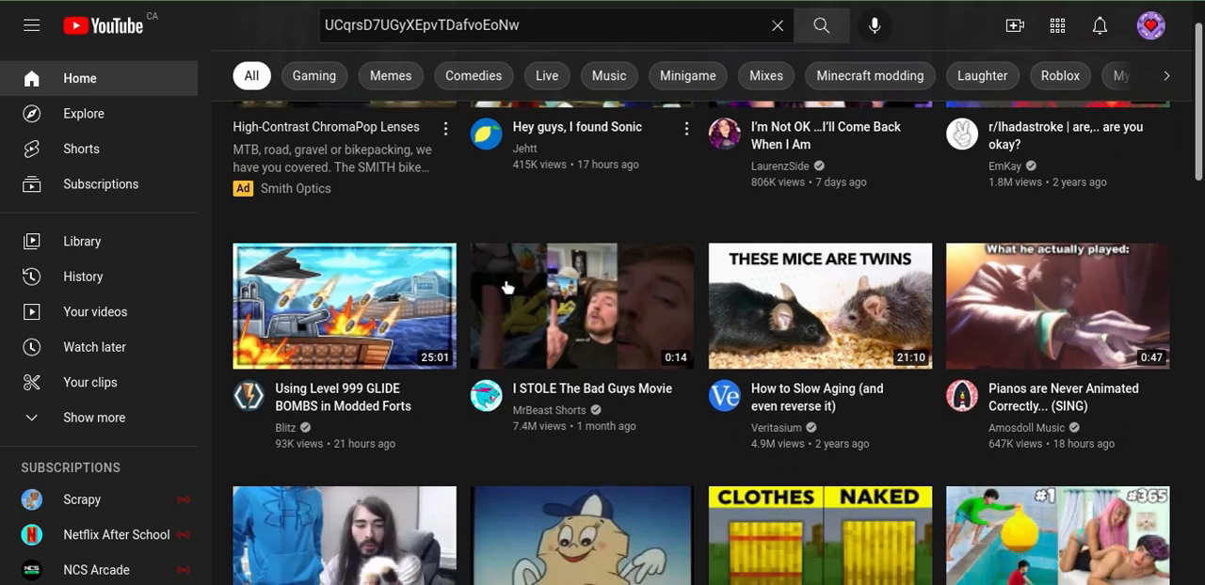
scroll(down, 3)
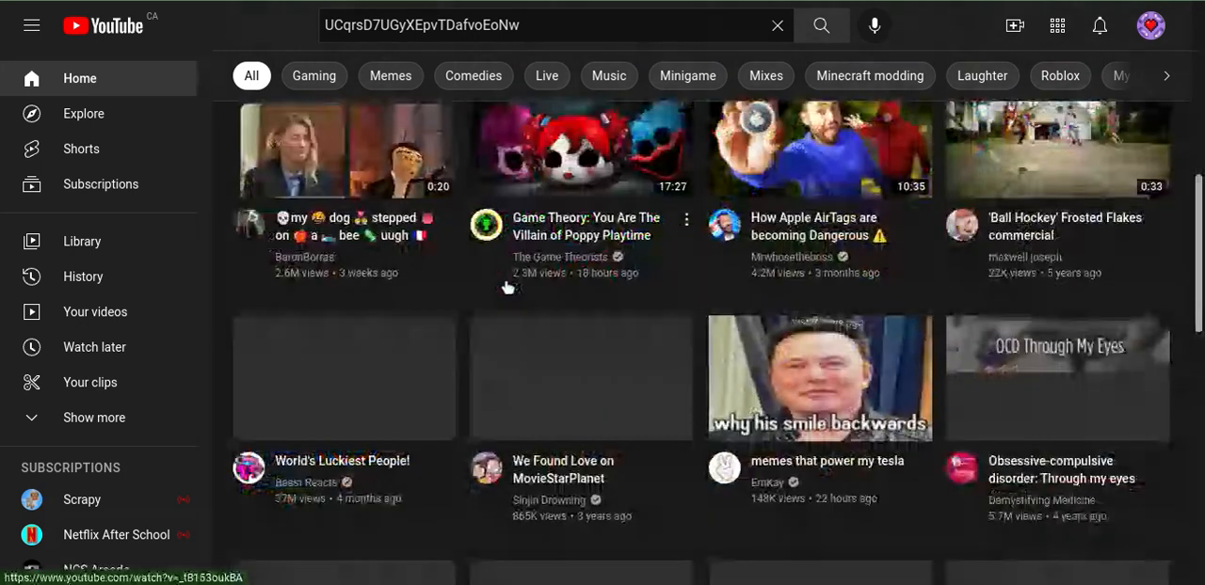
scroll(down, 3)
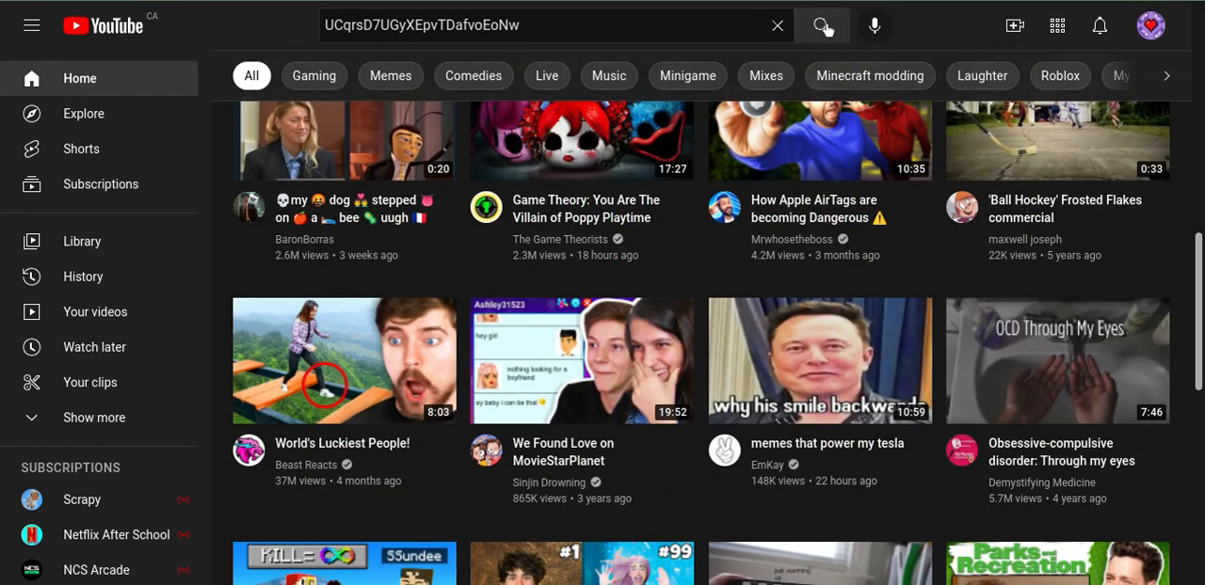
click(821, 25)
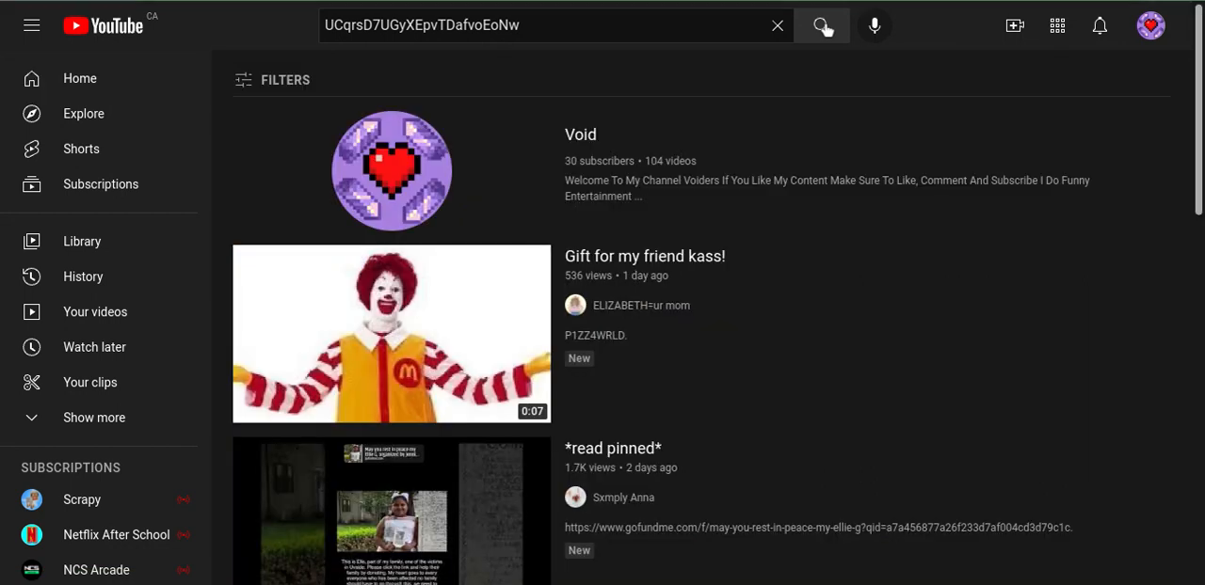
mouse_move(390, 199)
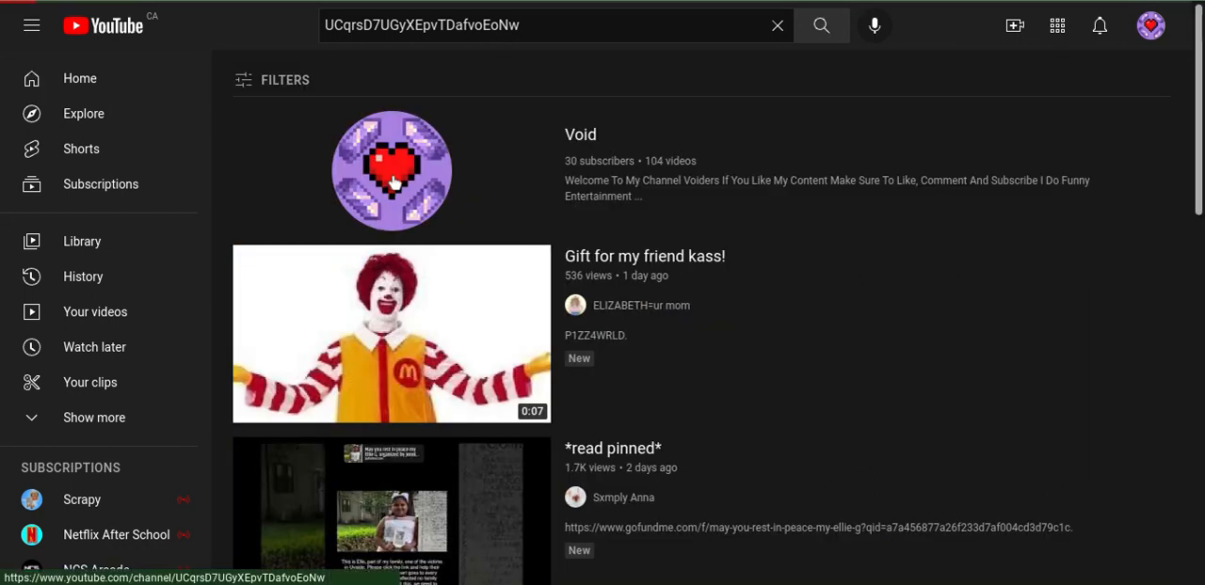
- Show the Void channel's uploaded videos, then its Studio Audience analytics with subscriber watch time
click(391, 170)
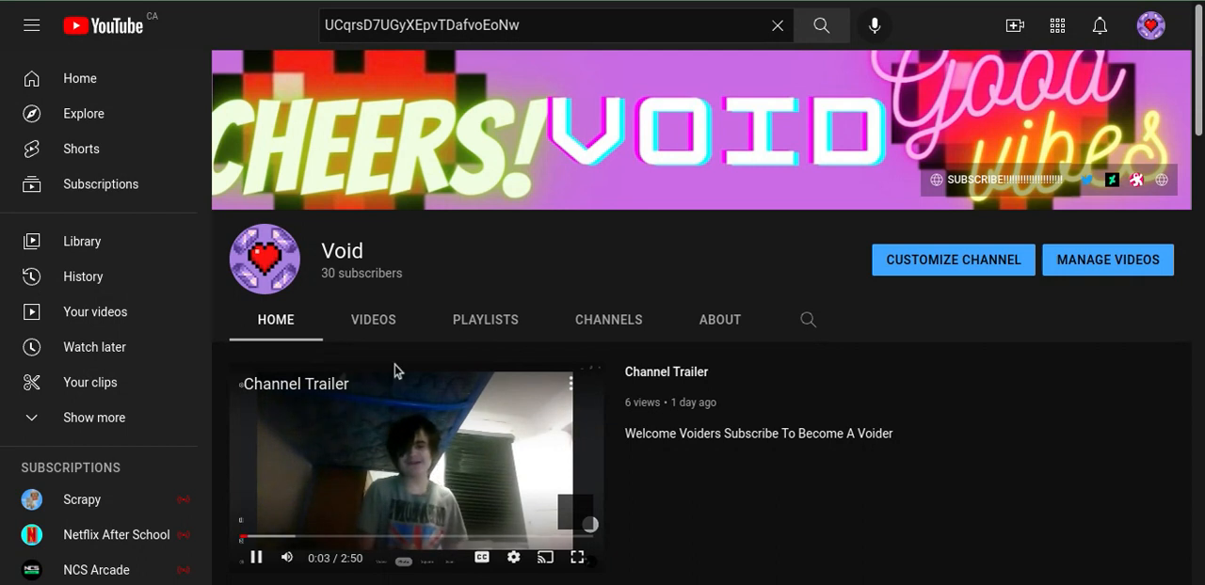
click(373, 319)
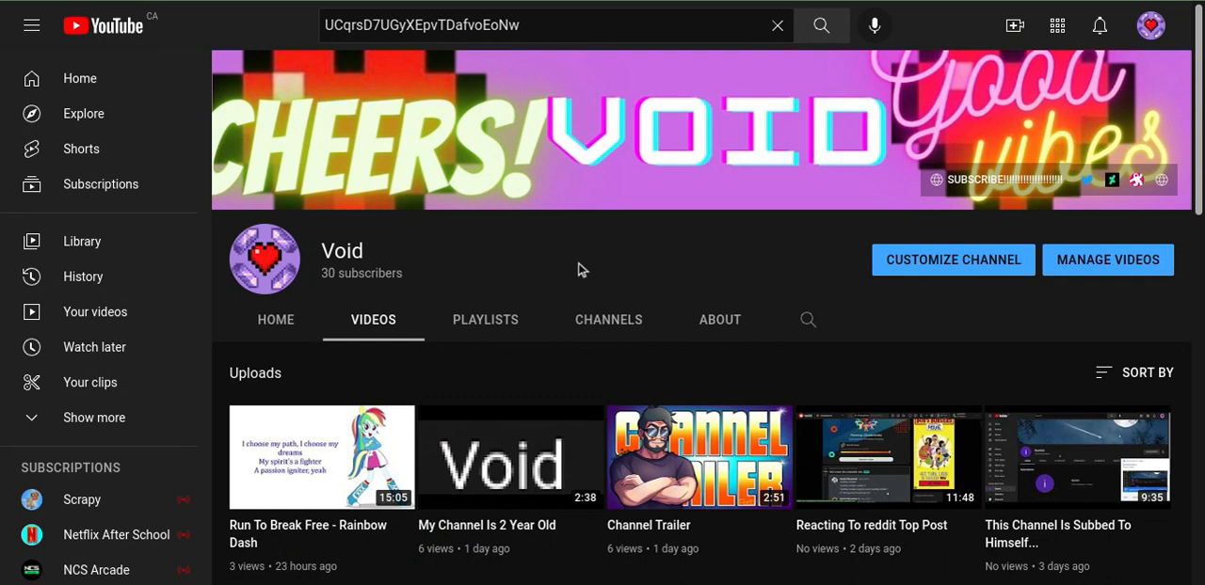
click(1107, 259)
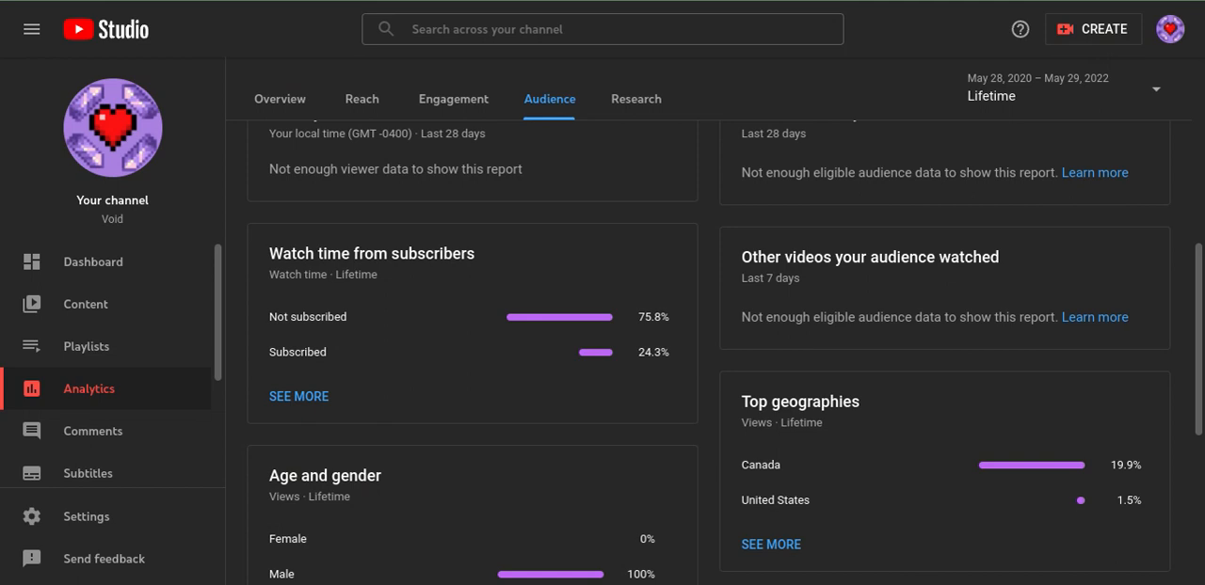